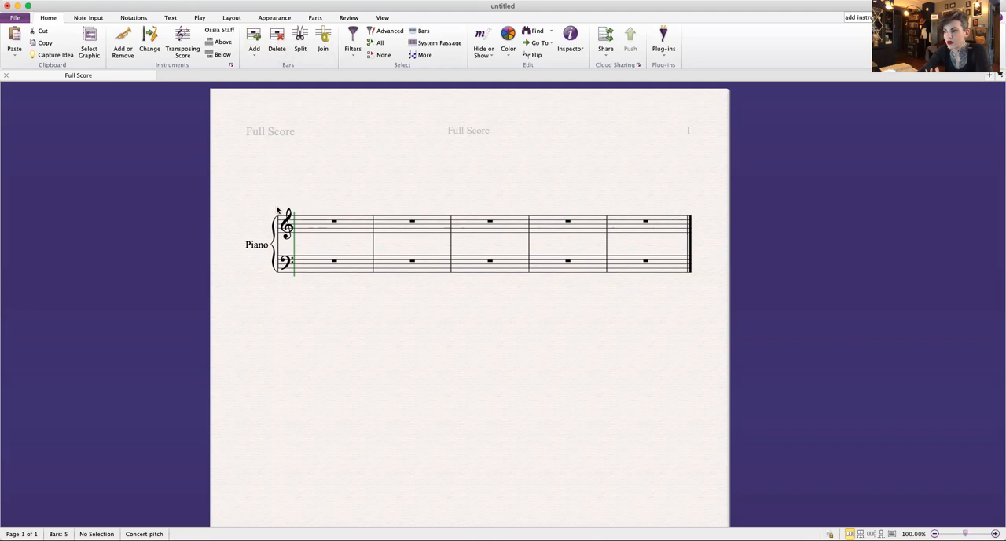
{"action": "mouse_move", "coordinate": [288, 293]}
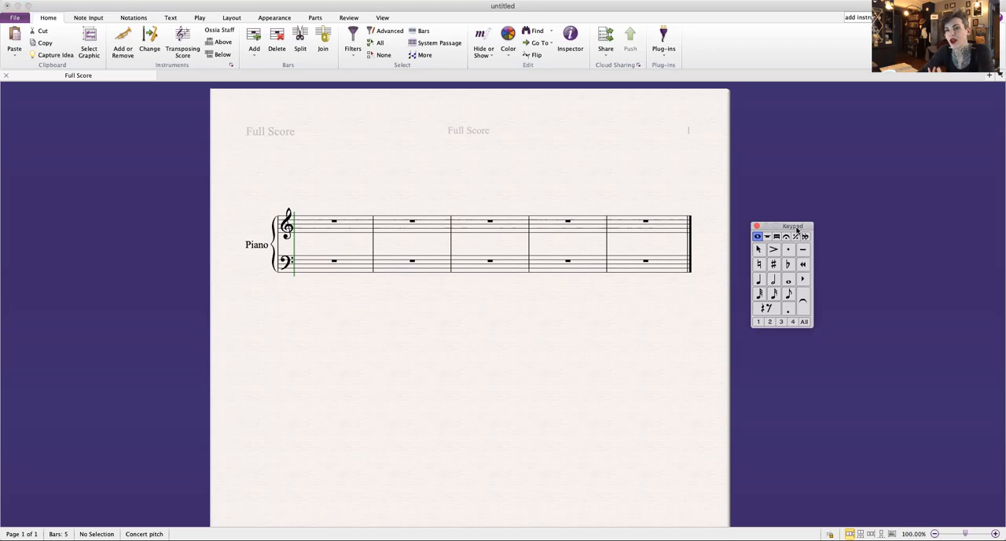
Enter a middle C quarter note at the start of bar 1 on the treble staff.
{"action": "left_click", "coordinate": [757, 279]}
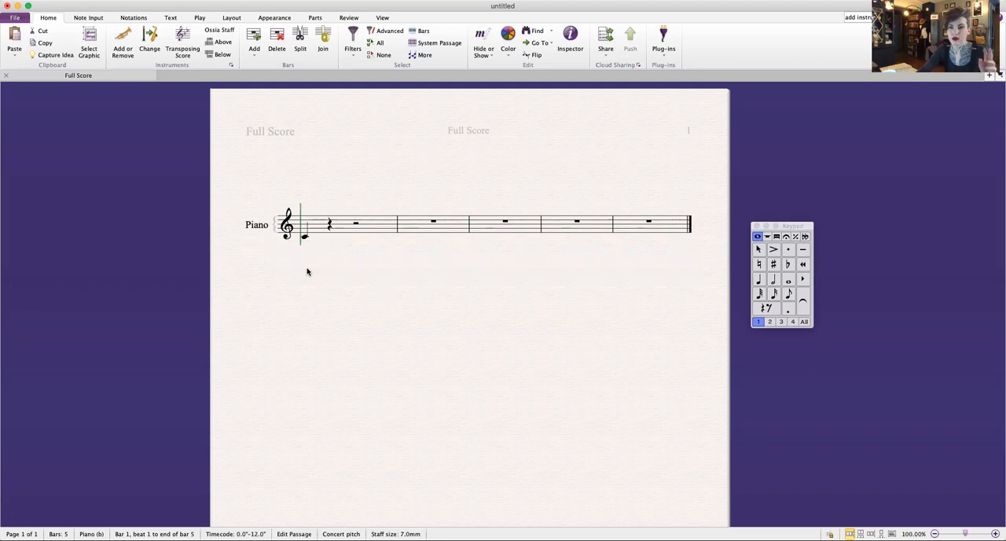
Continue the chromatic quarter-note run from middle C up to F in bar 1.
{"action": "left_click", "coordinate": [759, 280]}
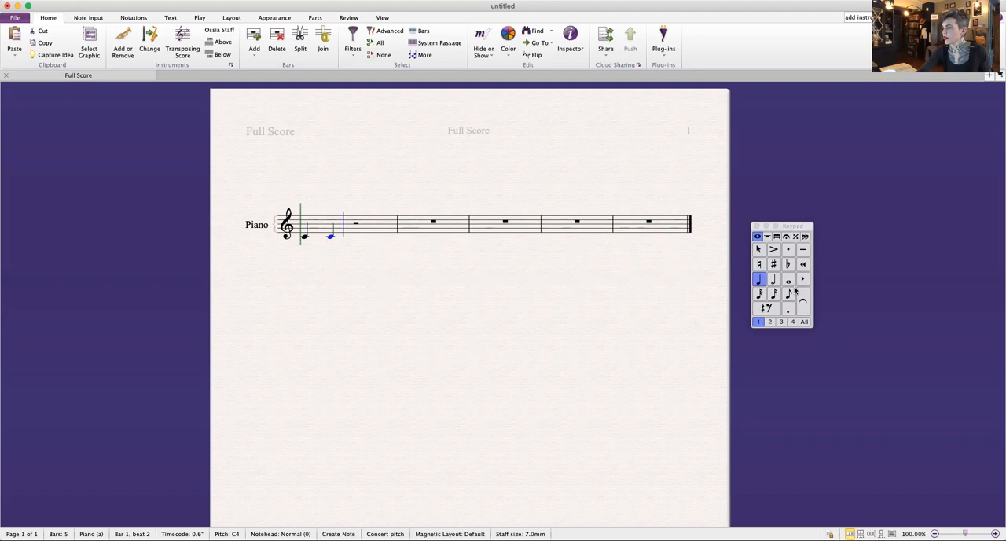
{"action": "left_click", "coordinate": [788, 264]}
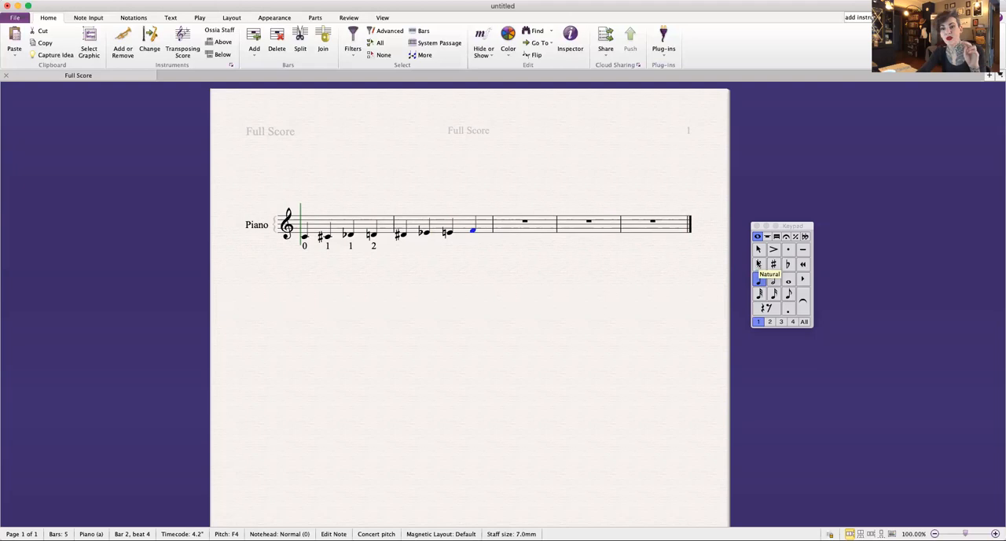
Extend the chromatic quarter-note scale through bars 2–5, ending on the upper C.
{"action": "left_click", "coordinate": [465, 240]}
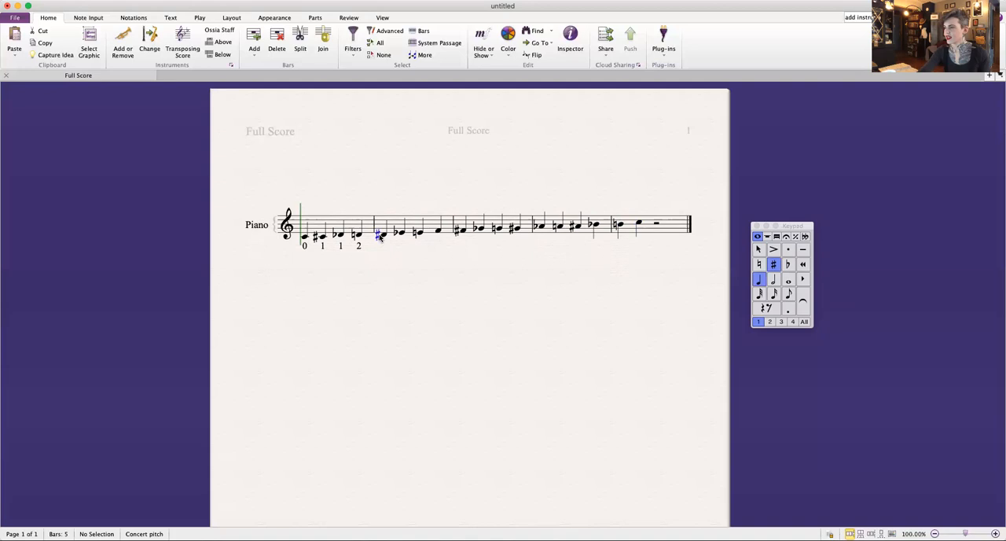
Label the scale notes with pitch-class lyrics, changing 10 and 11 to A and B.
{"action": "left_click", "coordinate": [380, 233]}
{"action": "type", "text": " 3 3 4 5 6 6 7 8 8 9 10 10 11 (0)"}
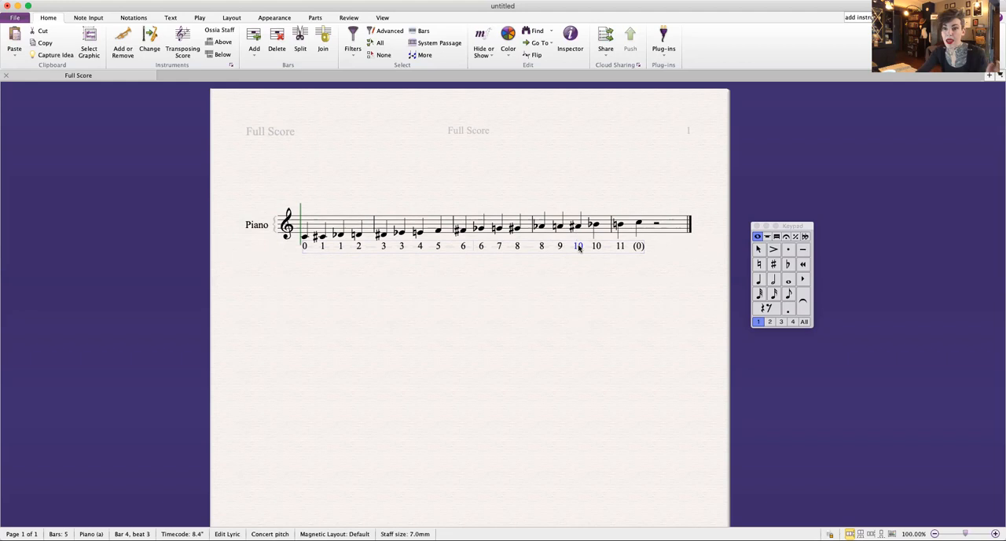
{"action": "left_click", "coordinate": [577, 246]}
{"action": "type", "text": "A"}
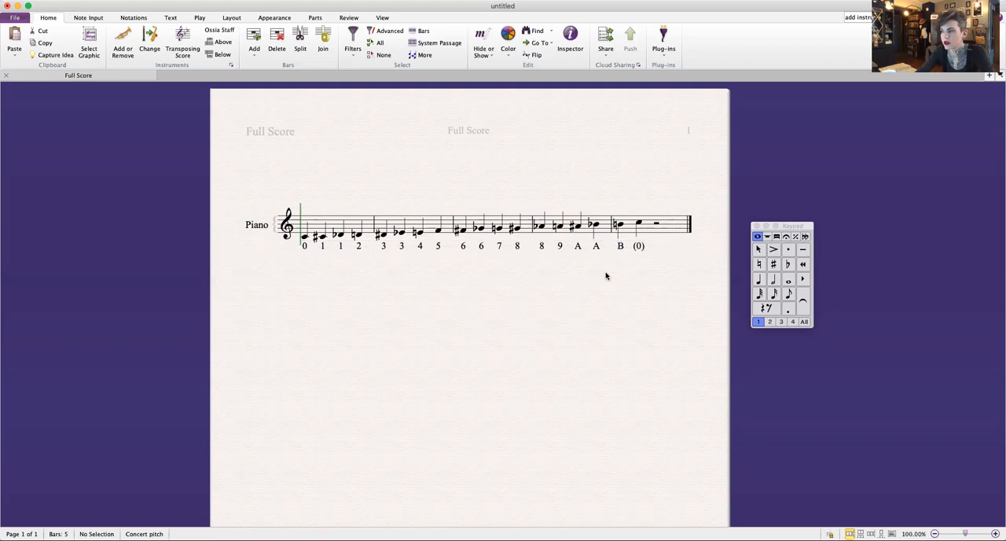
Add a 'Chromatic Scale' heading and a bracket over the C♯–D♭ pair in bar 1.
{"action": "left_click", "coordinate": [305, 231]}
{"action": "type", "text": "Chromatic Scale"}
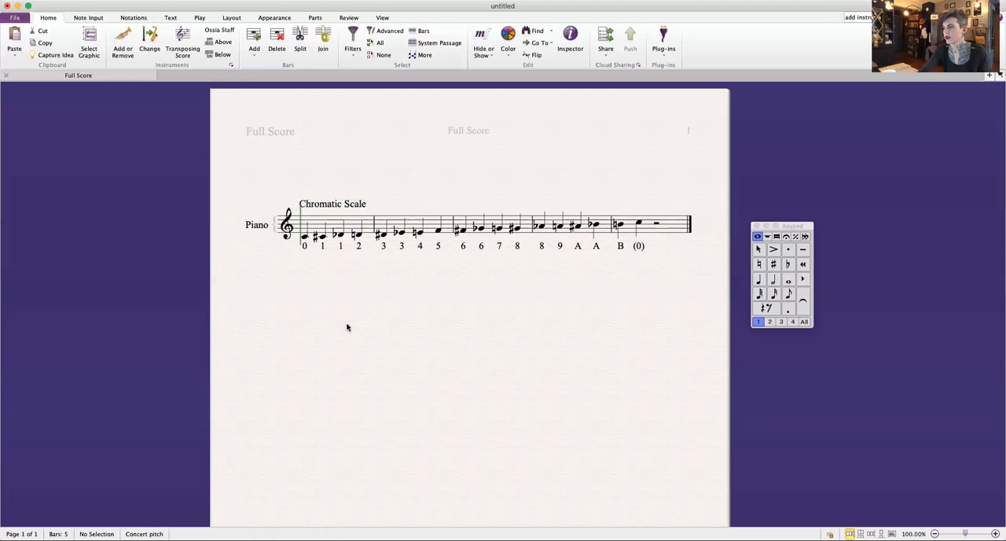
{"action": "left_click", "coordinate": [133, 18]}
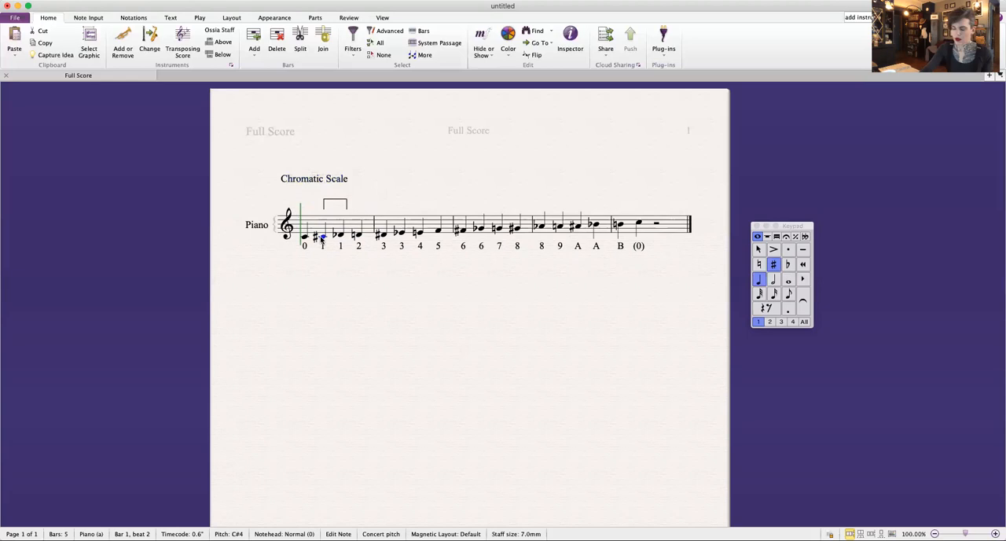
{"action": "type", "text": "Enharmonic Equals"}
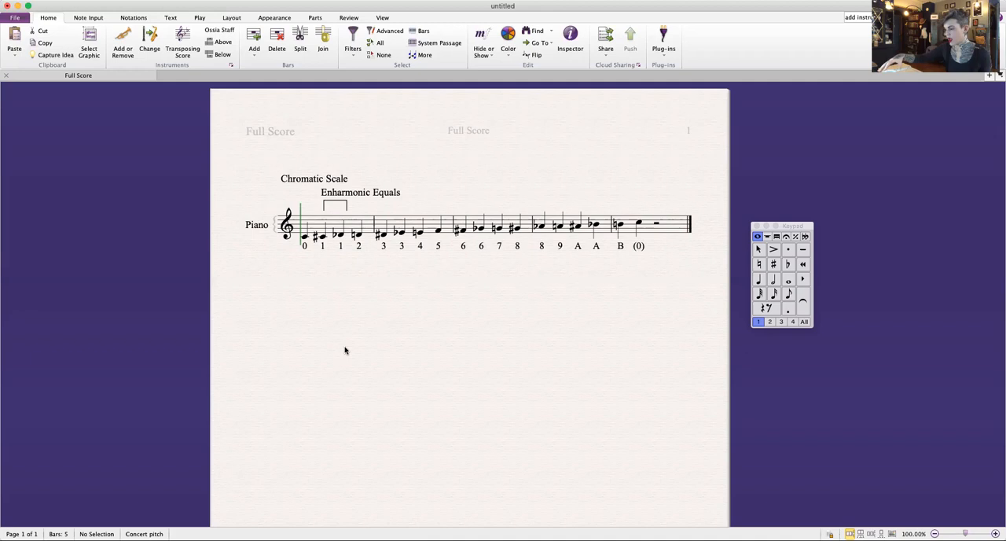
Select bar 6 and start a text label above the second system.
{"action": "left_click", "coordinate": [658, 279]}
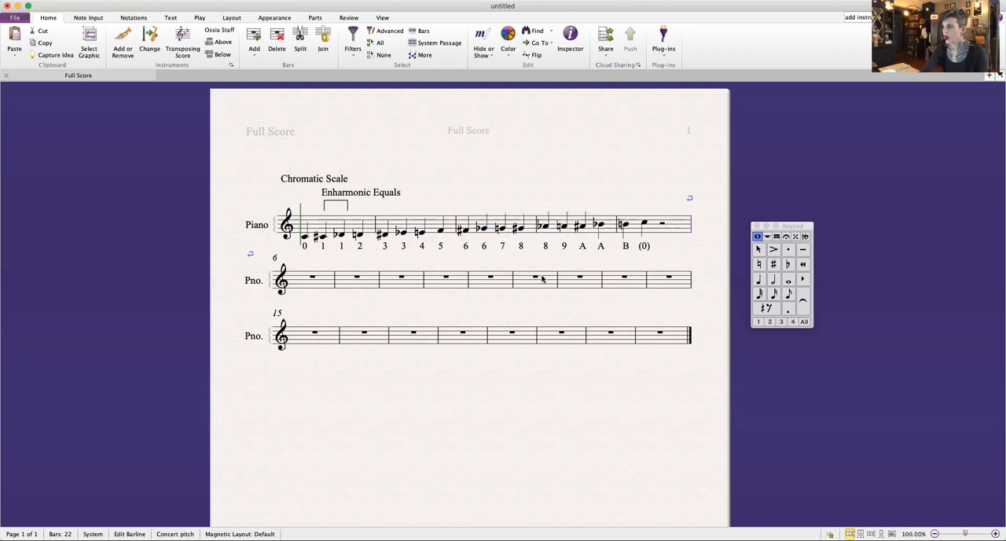
{"action": "left_click", "coordinate": [312, 300]}
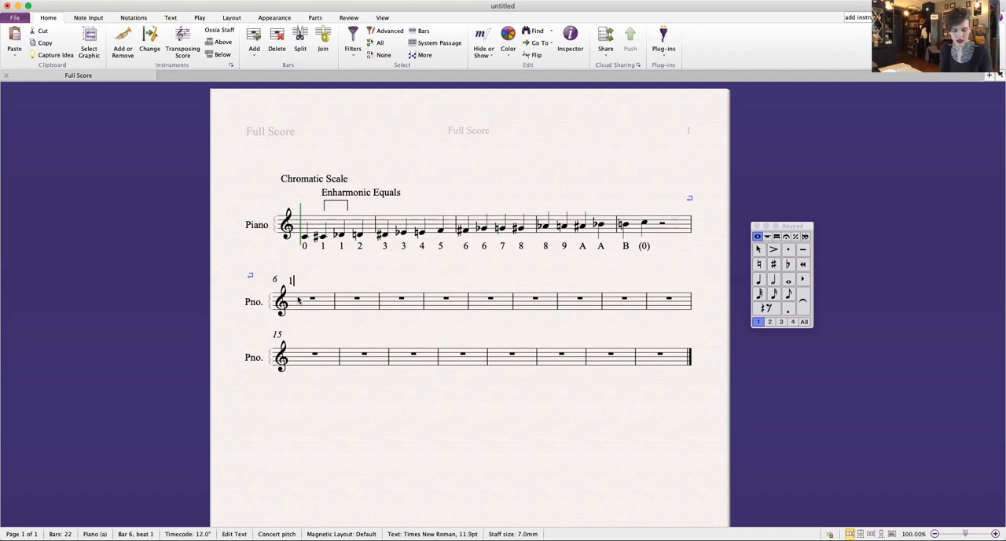
Type '12 Tone Row' as the label above bar 6 and finish editing.
{"action": "type", "text": "12 Tone Row"}
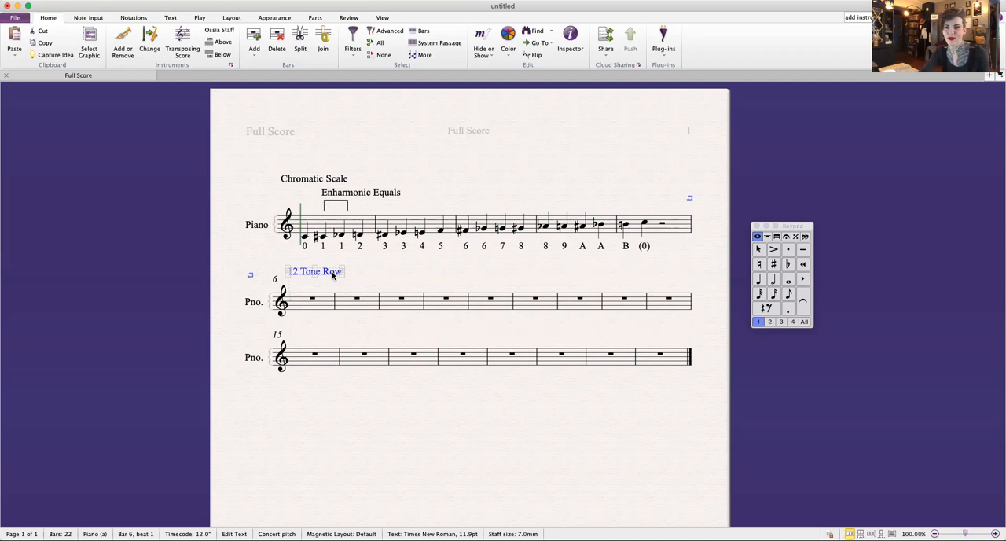
{"action": "left_click", "coordinate": [311, 364]}
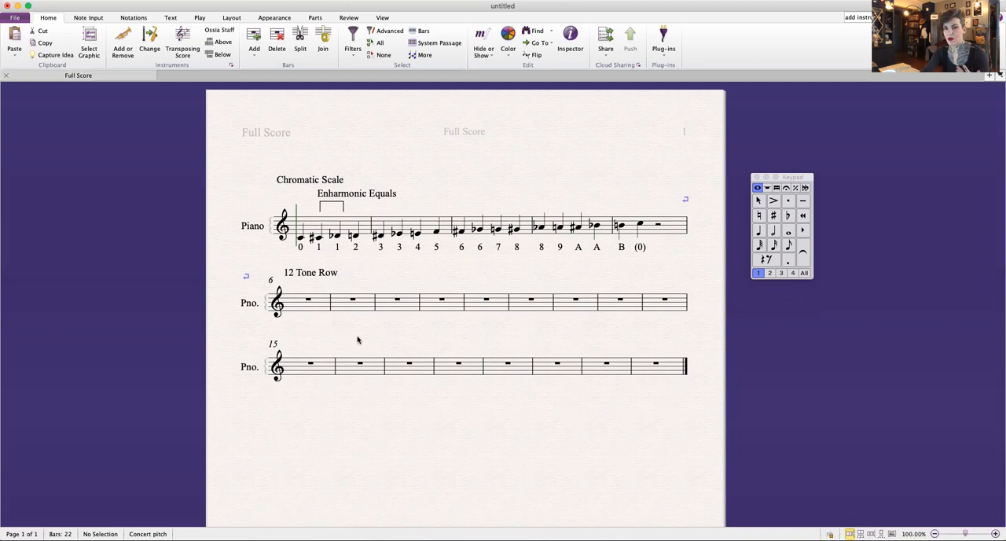
Enter the twelve-note quarter-note row in bars 6–8 and label its first note 2.
{"action": "left_click", "coordinate": [758, 230]}
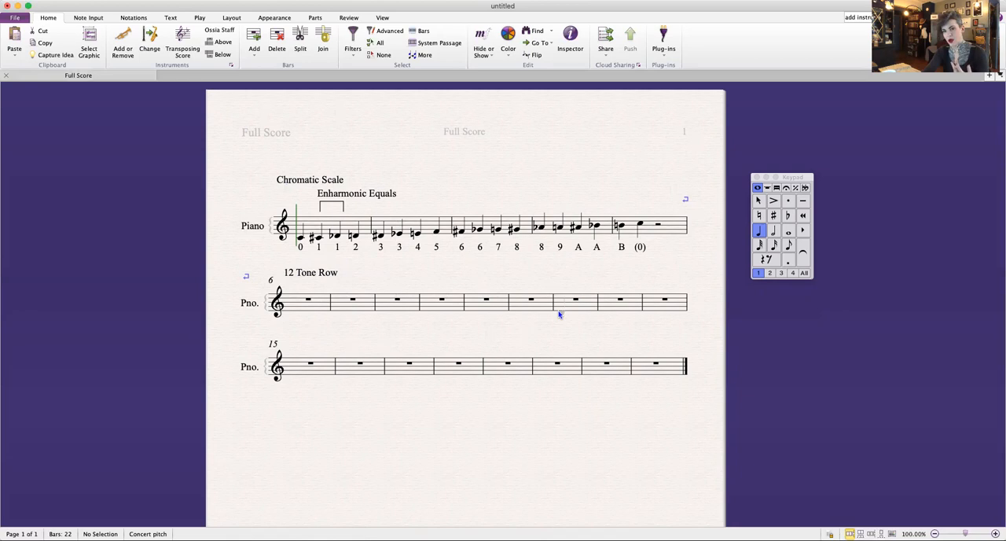
{"action": "mouse_move", "coordinate": [296, 314]}
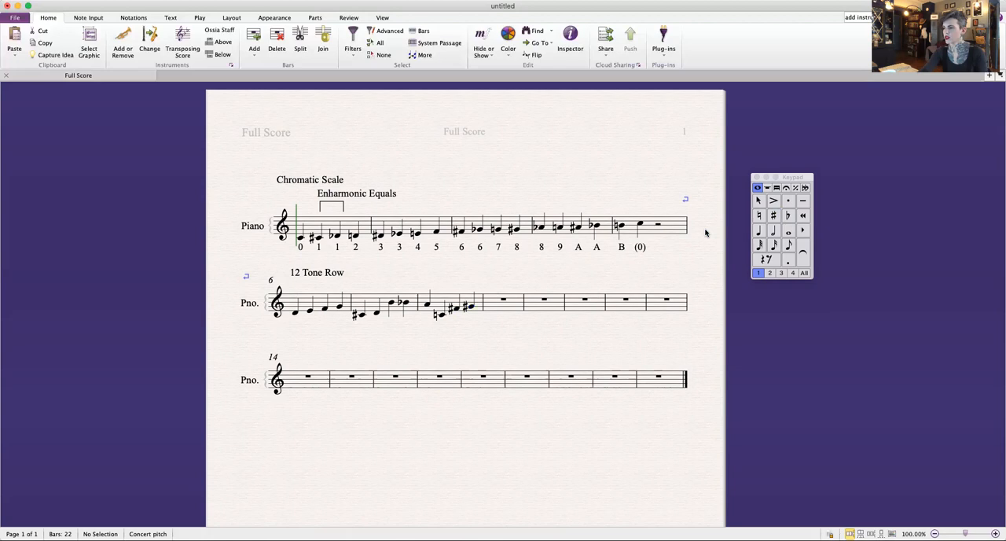
{"action": "left_click", "coordinate": [391, 303]}
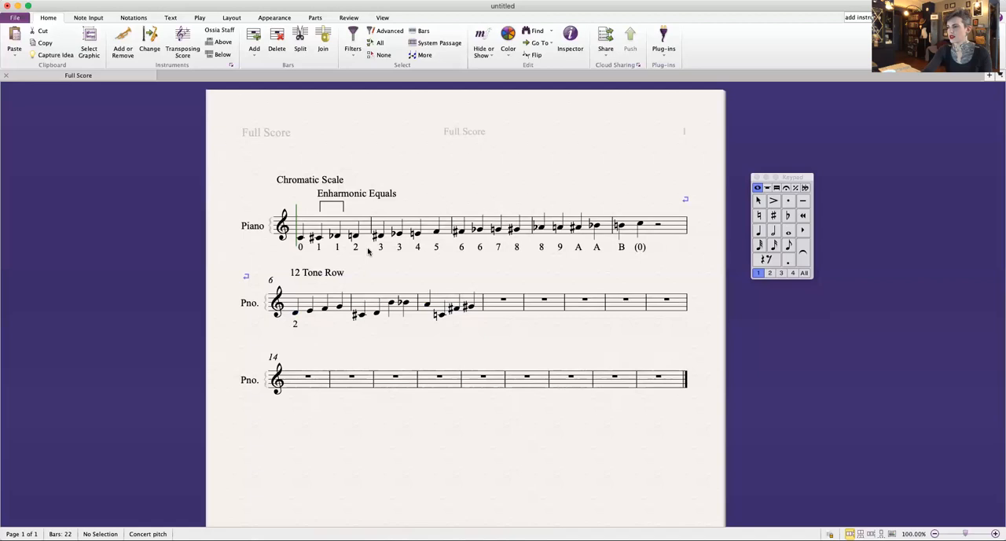
Number the remaining row notes 4 5 7 1 3 B A 9 0 6 8, then begin the heading's 'P' line.
{"action": "left_click", "coordinate": [297, 311]}
{"action": "type", "text": " 4 5 7 1 3 B A"}
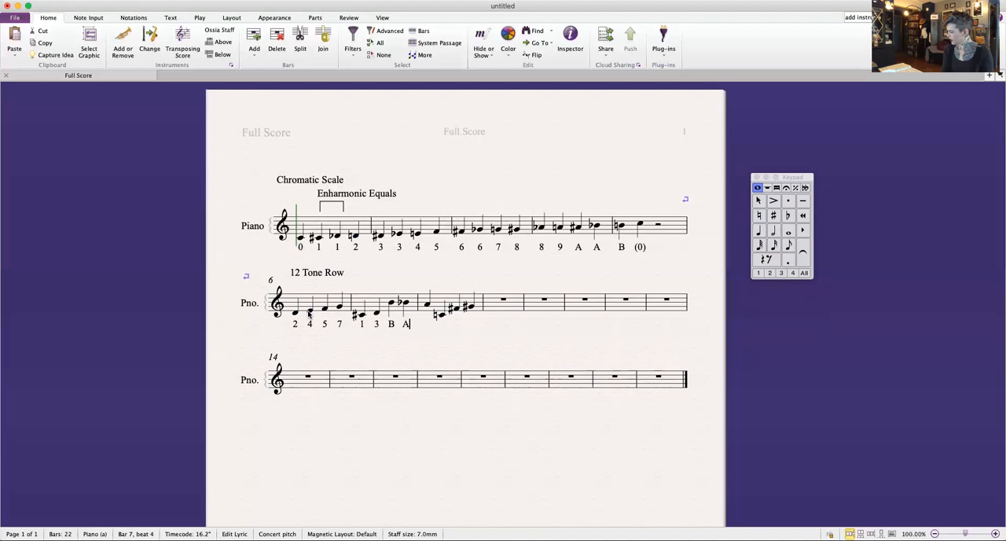
{"action": "type", "text": "9068"}
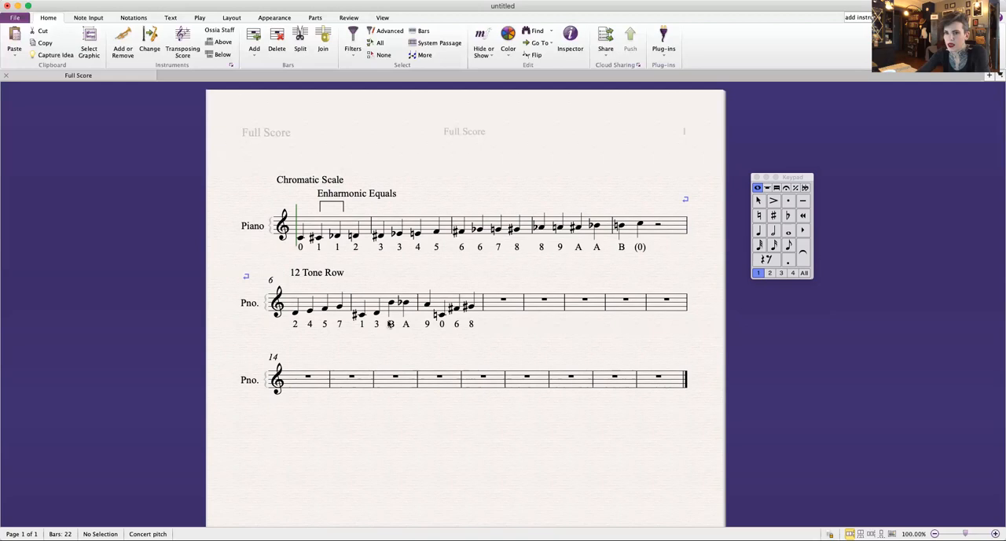
{"action": "type", "text": "P"}
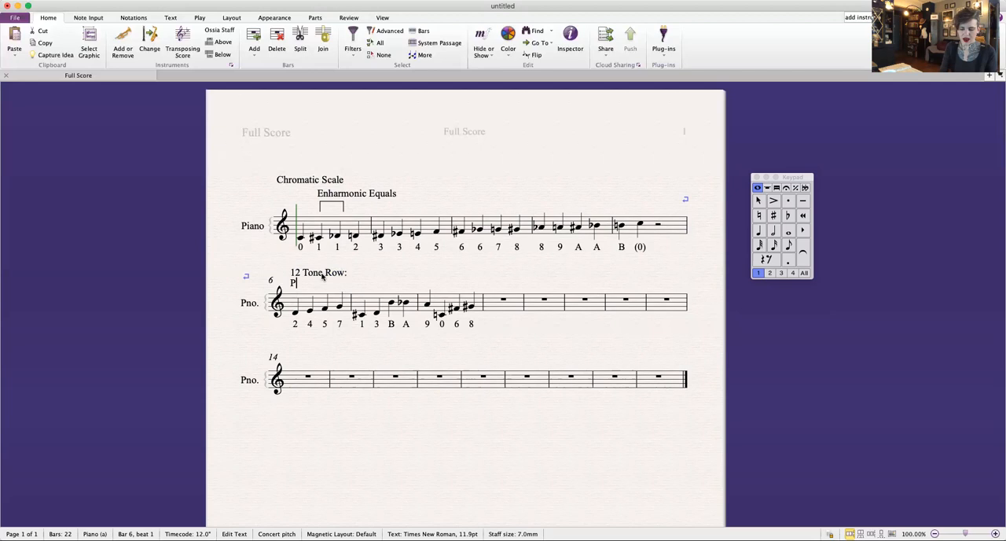
Complete the heading's second line as 'Pitch Content' under '12 Tone Row:'.
{"action": "type", "text": "itch Content"}
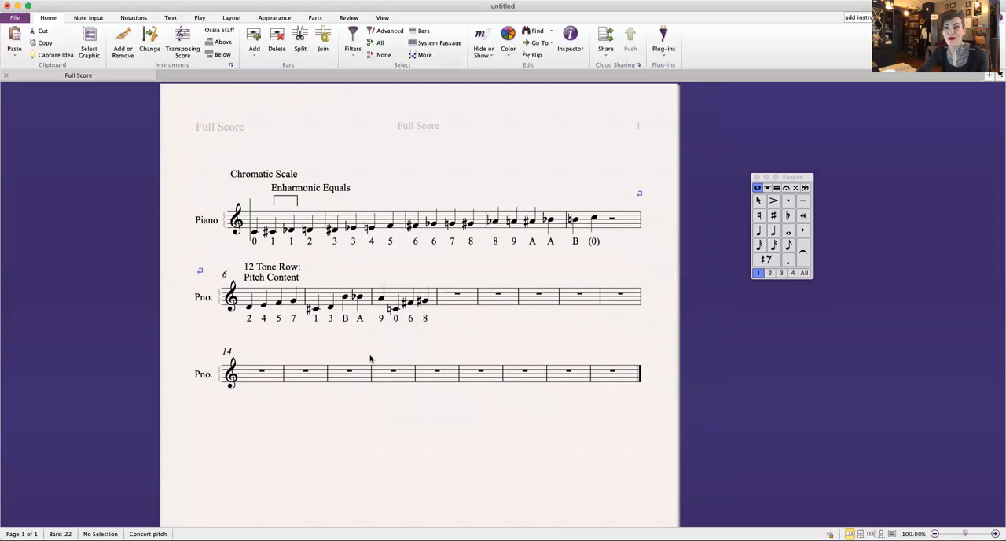
{"action": "left_click", "coordinate": [249, 306]}
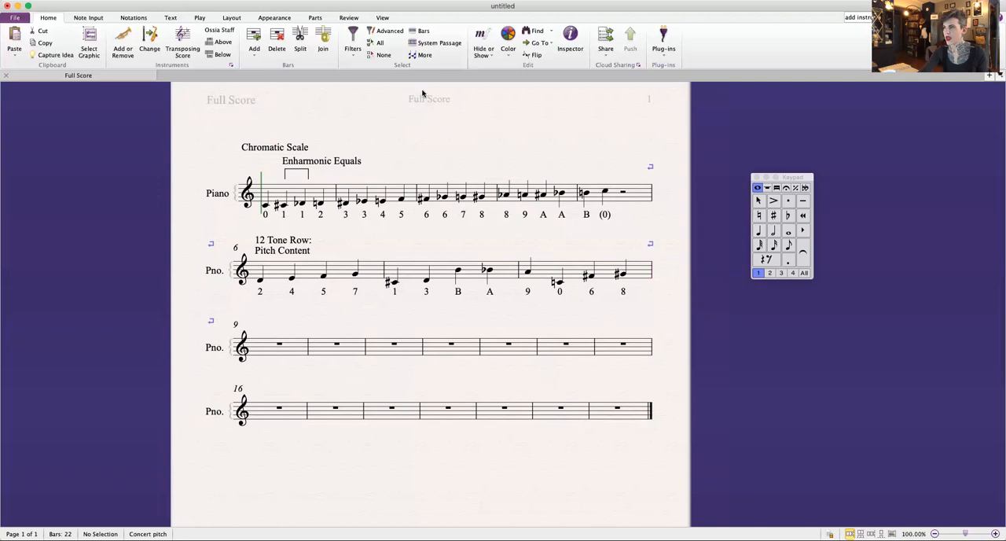
Switch the ribbon to the View tab to show display settings.
{"action": "left_click", "coordinate": [383, 17]}
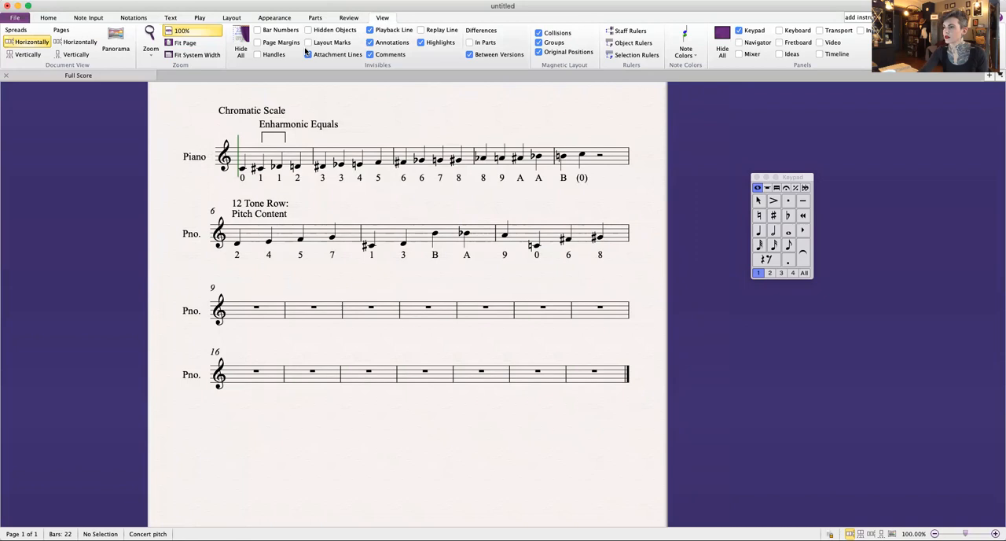
Add a 6/8 time signature at the start of bar 9.
{"action": "left_click", "coordinate": [78, 39]}
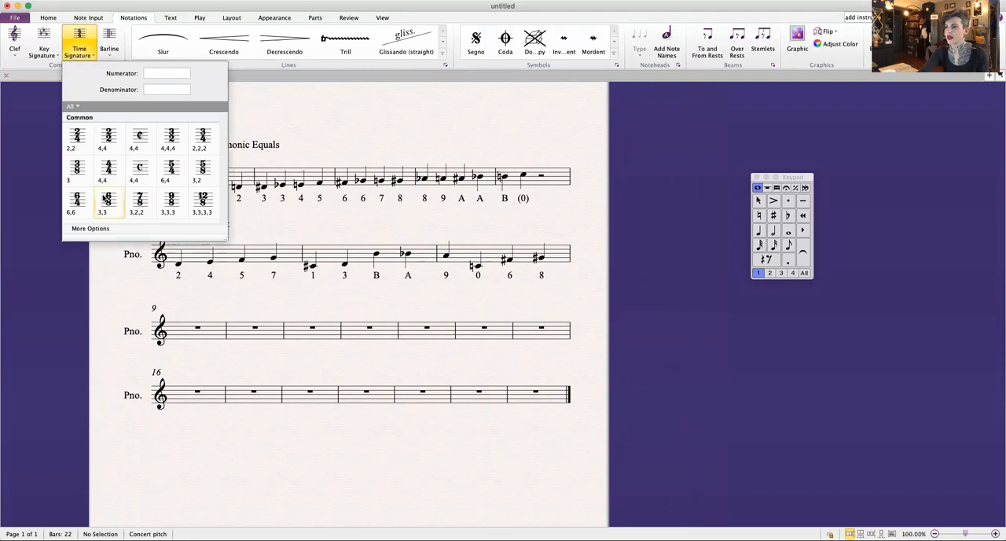
{"action": "left_click", "coordinate": [383, 17]}
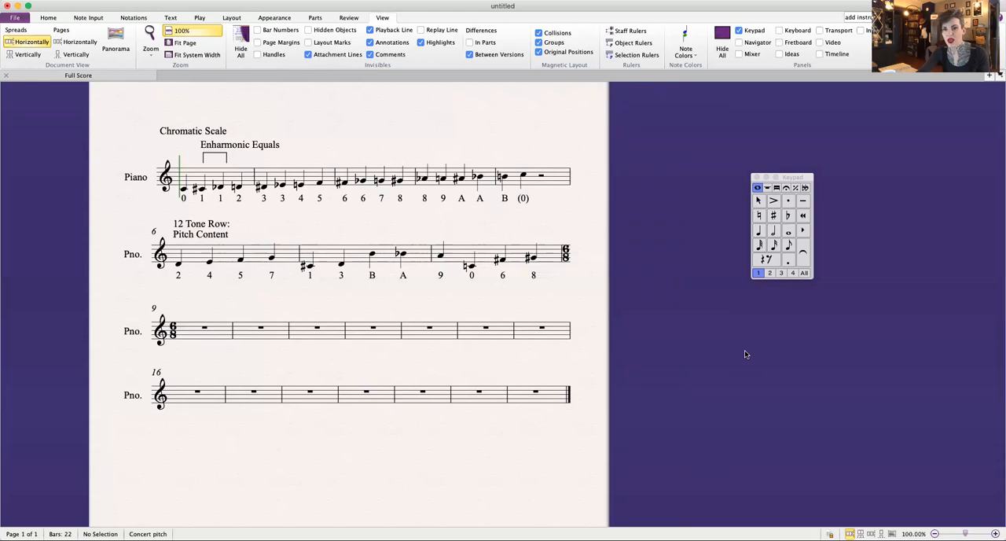
Enter the 6/8 melody from bar 9: dotted quarters, beamed eighths and a tied C.
{"action": "left_click", "coordinate": [788, 259]}
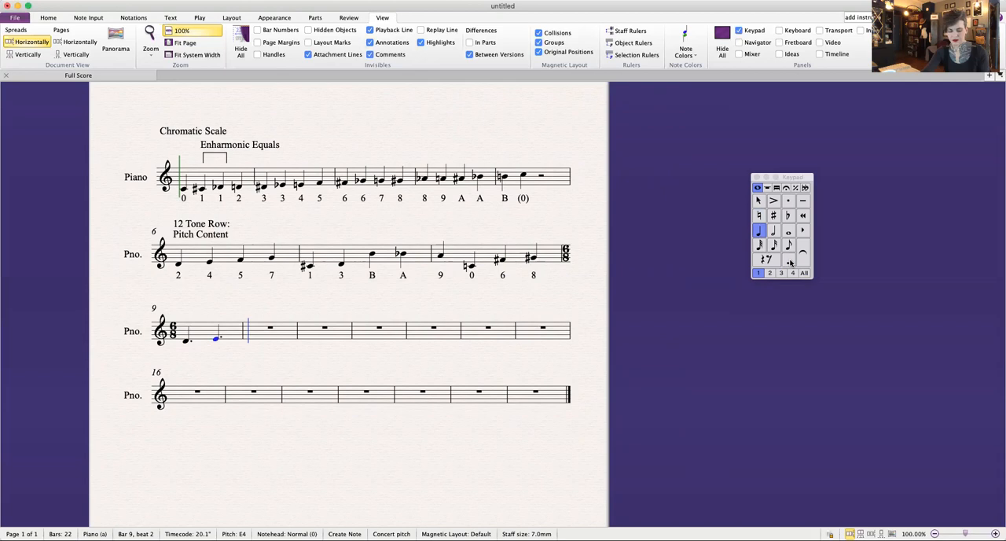
{"action": "left_click", "coordinate": [788, 245]}
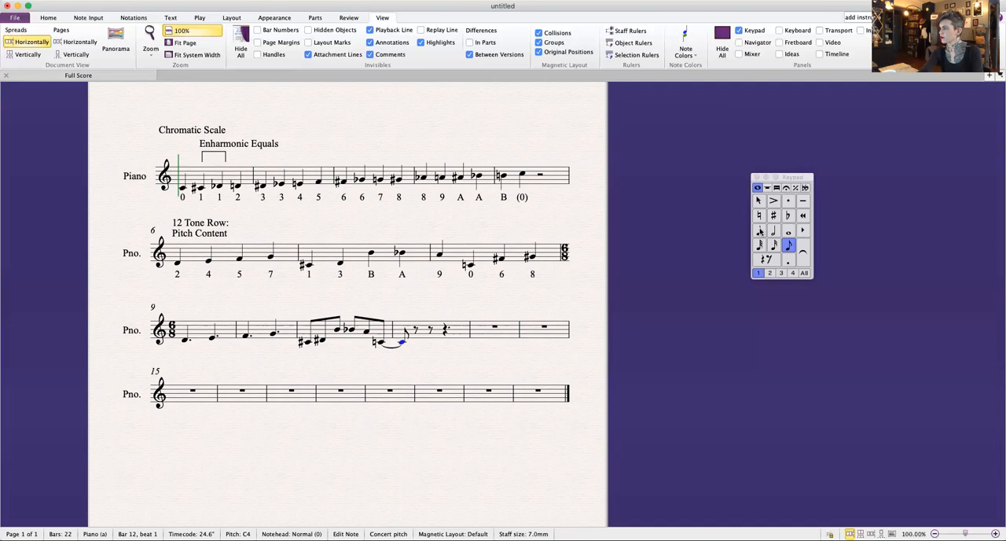
{"action": "left_click", "coordinate": [758, 230]}
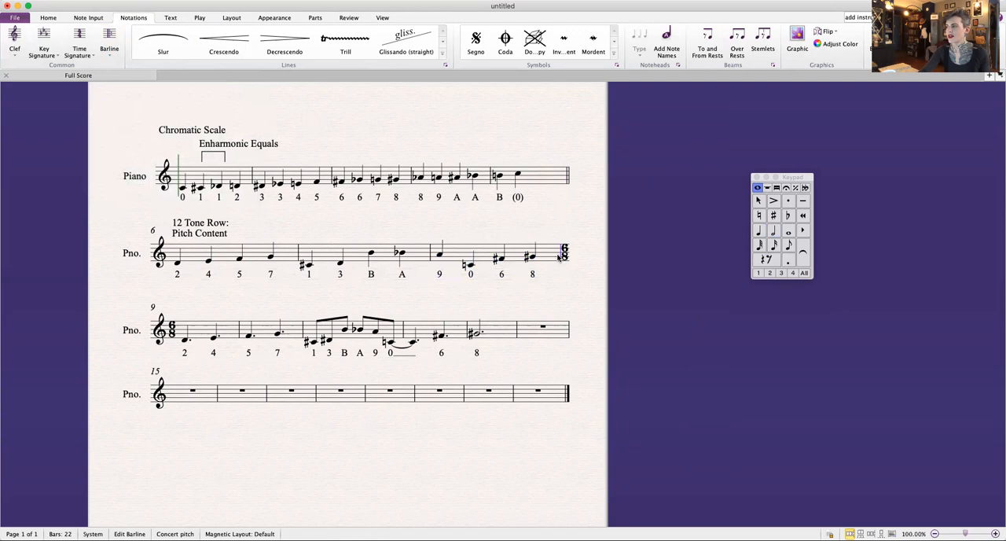
{"action": "left_click", "coordinate": [200, 227]}
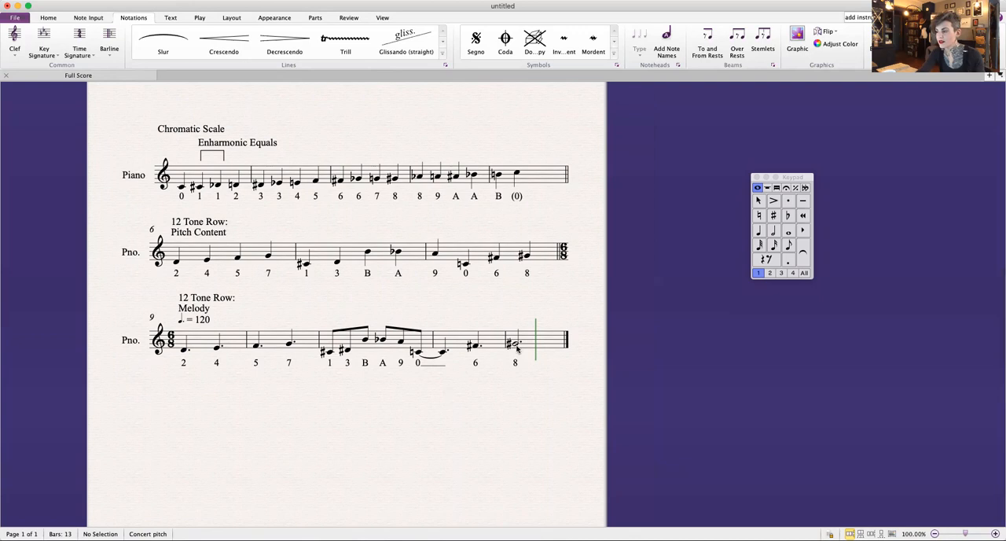
{"action": "left_click", "coordinate": [515, 343]}
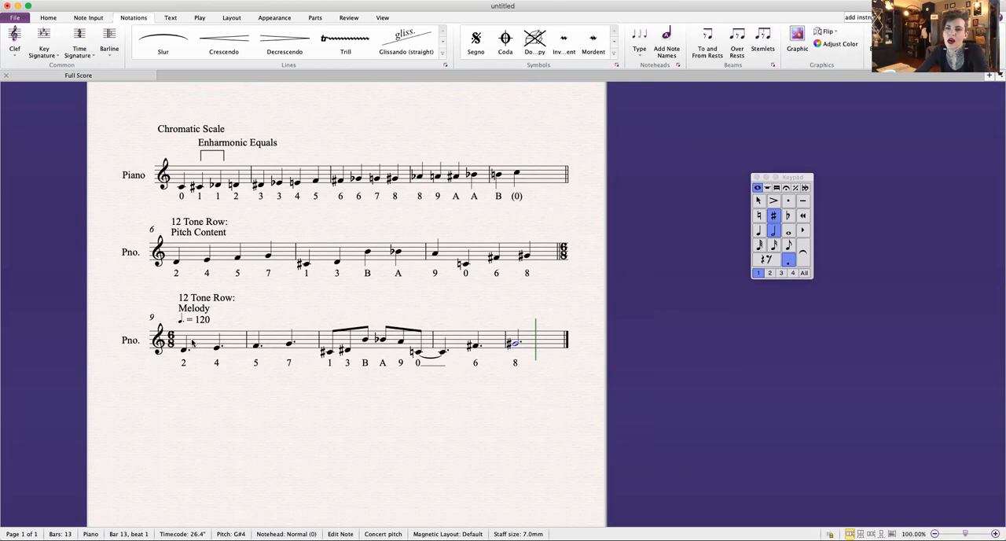
{"action": "mouse_move", "coordinate": [124, 309]}
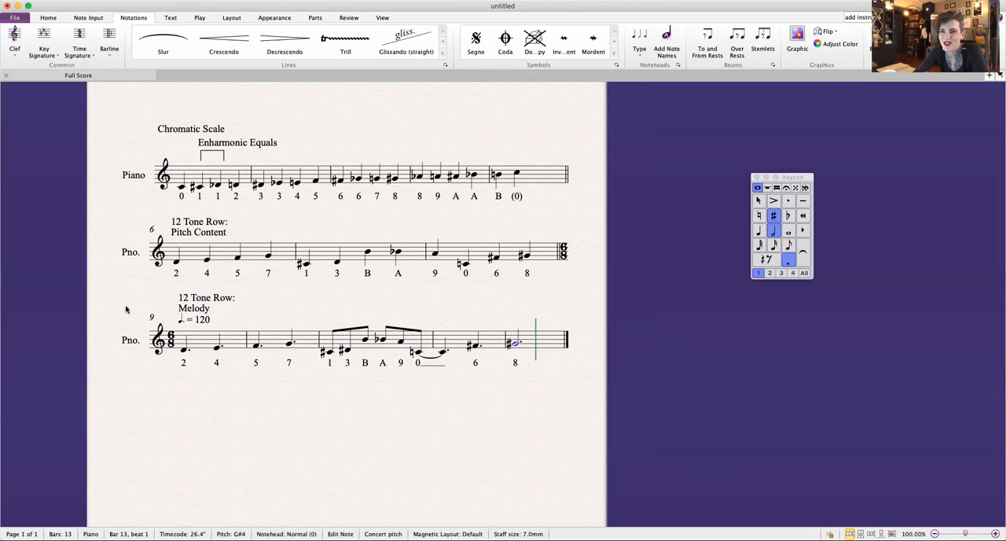
{"action": "mouse_move", "coordinate": [499, 295]}
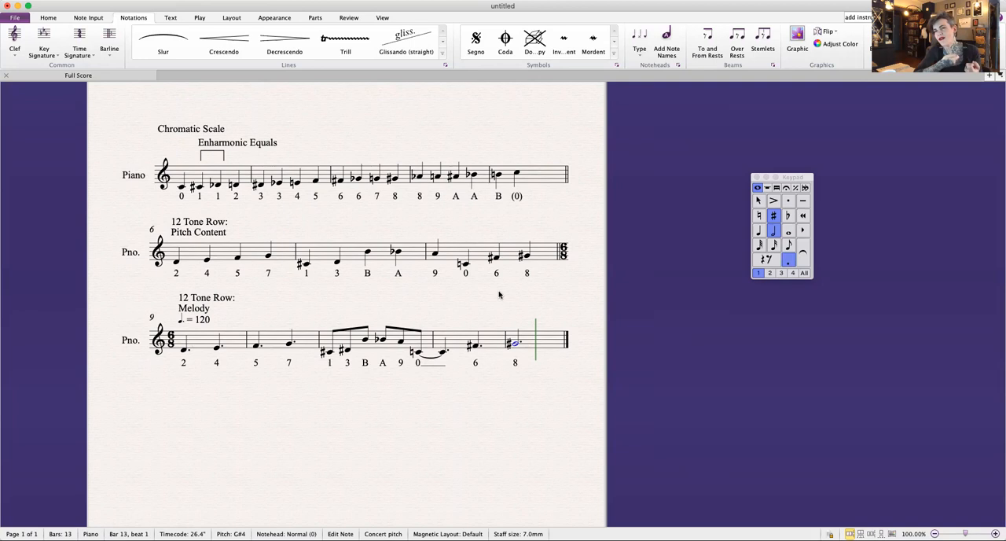